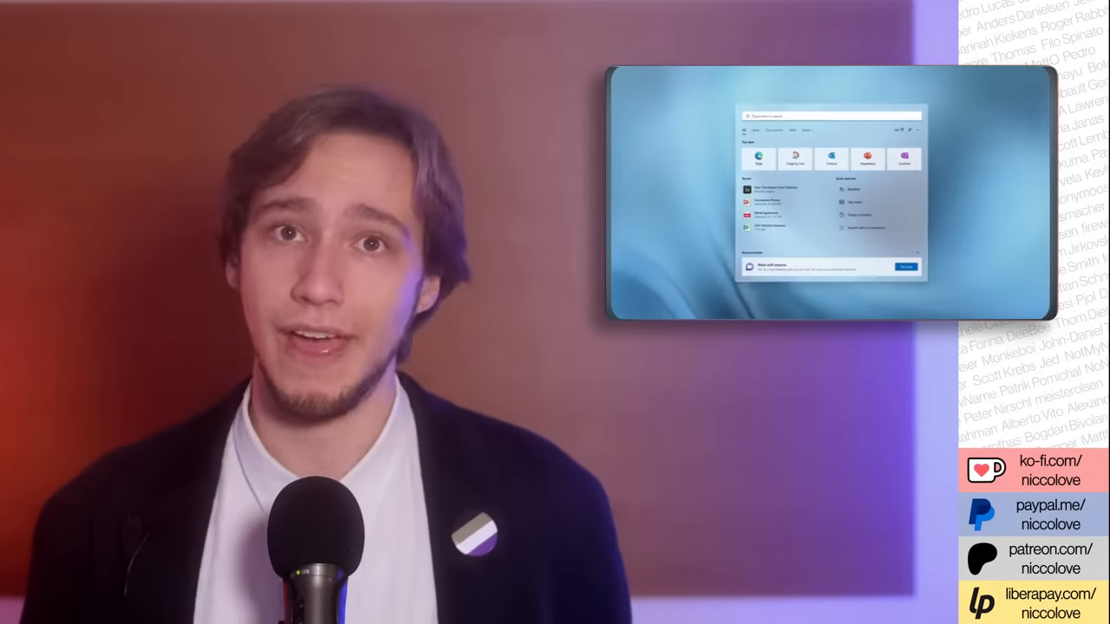
{"action": "type", "text": "settings"}
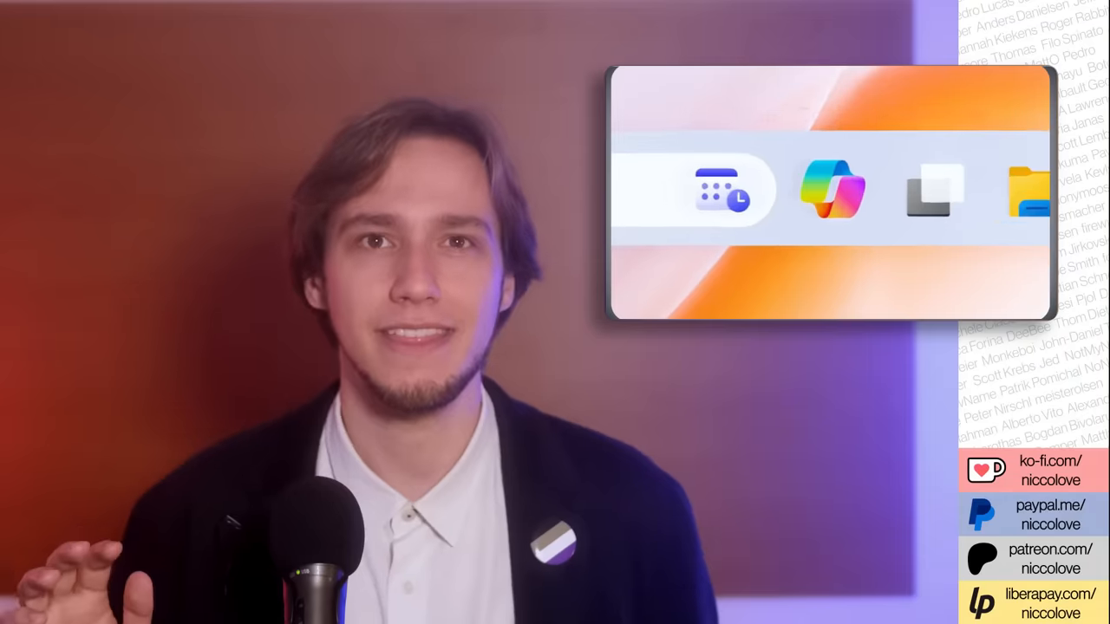
{"action": "left_click", "coordinate": [830, 188]}
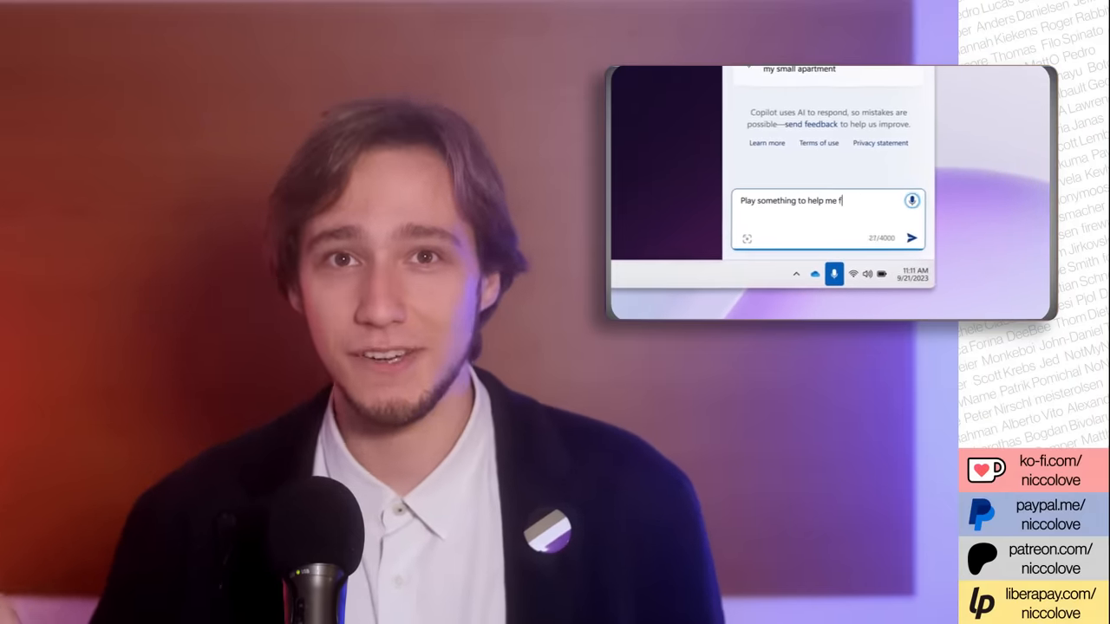
{"action": "left_click", "coordinate": [912, 238]}
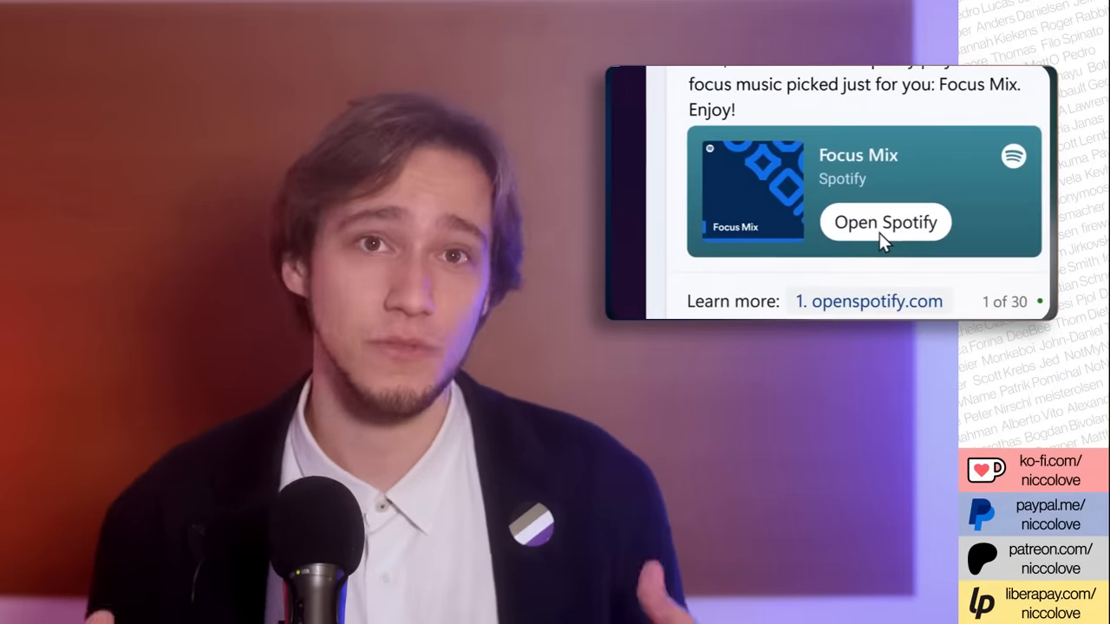
{"action": "left_click", "coordinate": [884, 222]}
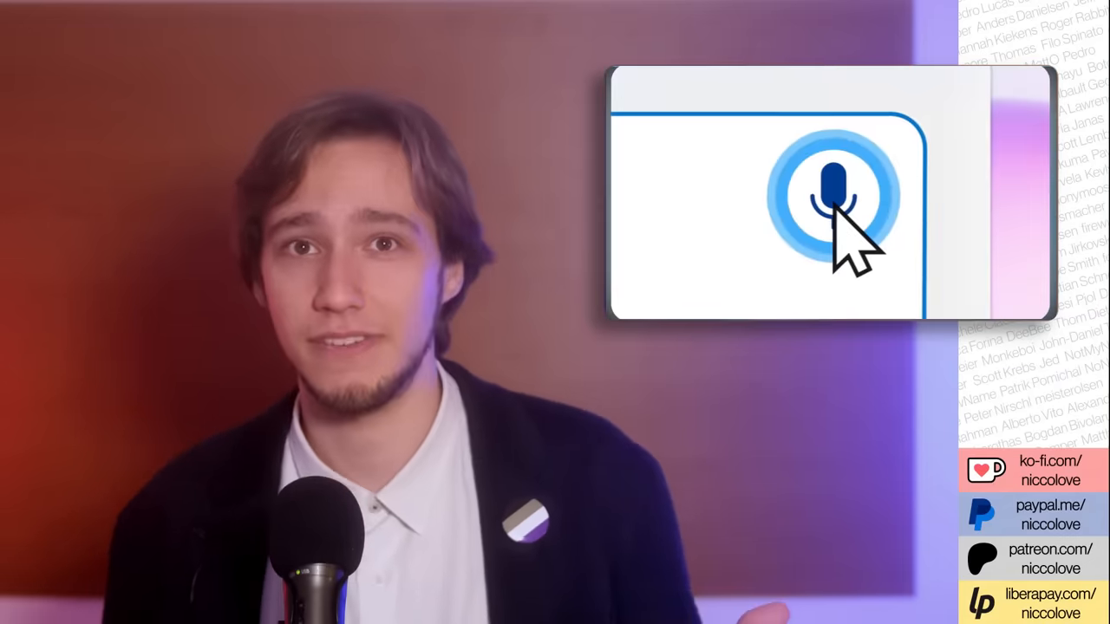
{"action": "left_click", "coordinate": [831, 192]}
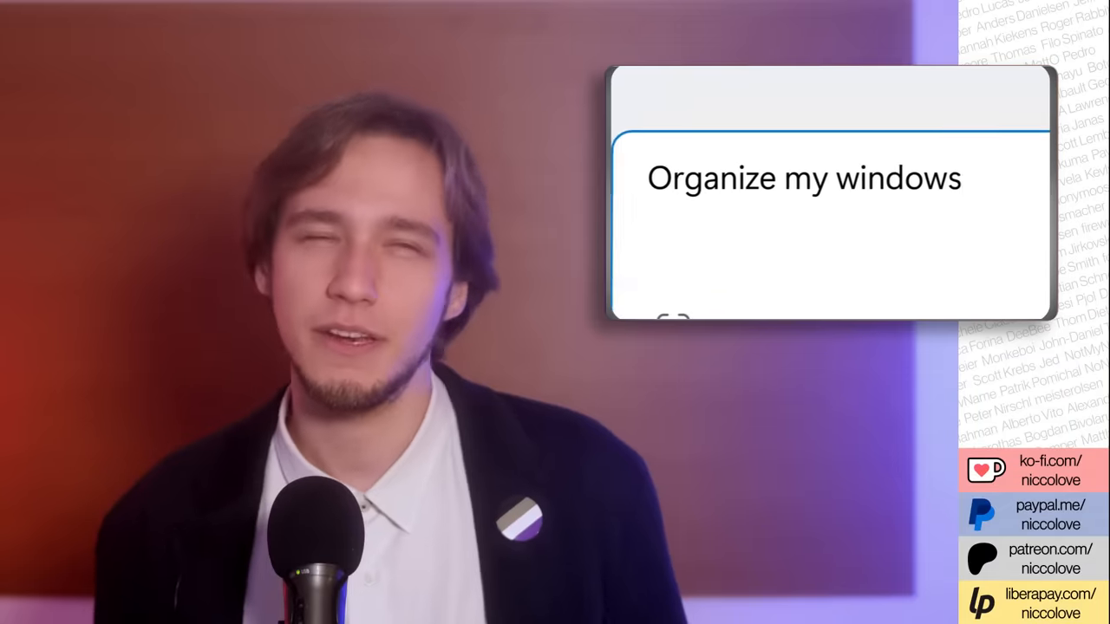